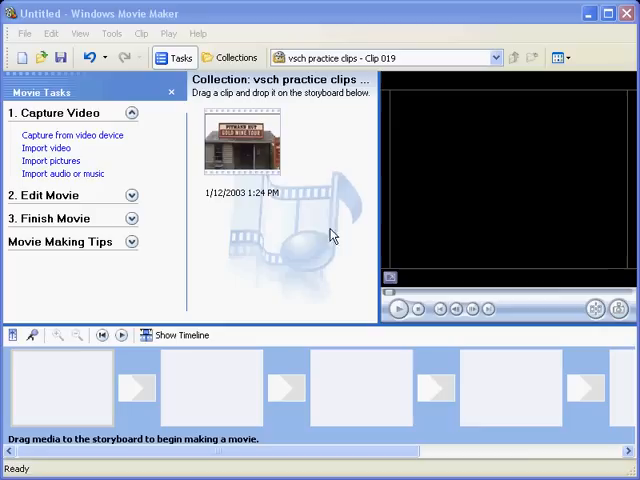
{"action": "mouse_move", "coordinate": [285, 212]}
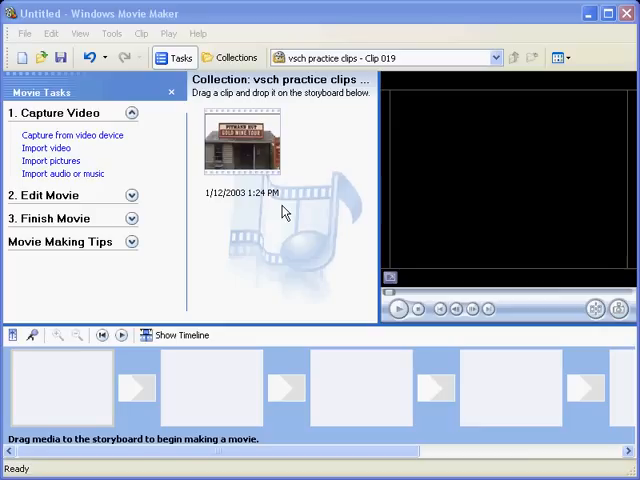
{"action": "mouse_move", "coordinate": [235, 160]}
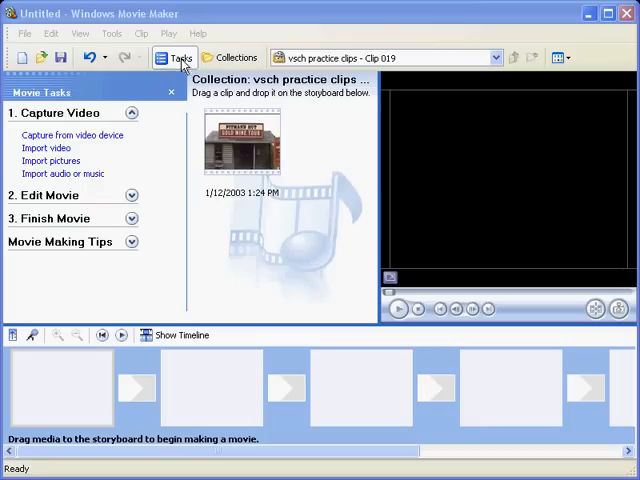
{"action": "mouse_move", "coordinate": [72, 290]}
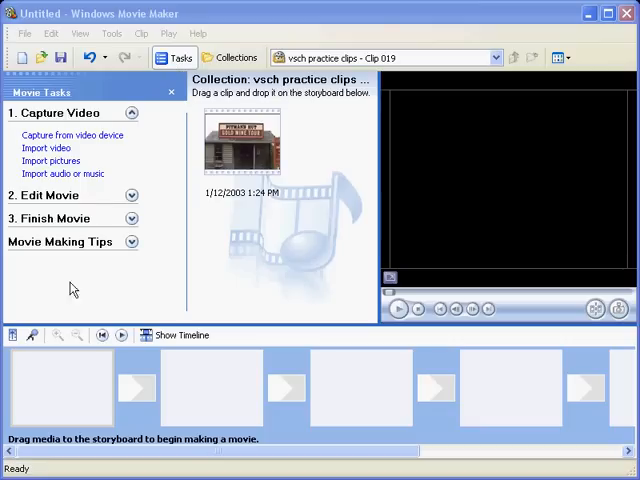
Add the clips from the Clip 019, Clip 020 and Clip 021 collections to the storyboard in order.
{"action": "left_click", "coordinate": [229, 57]}
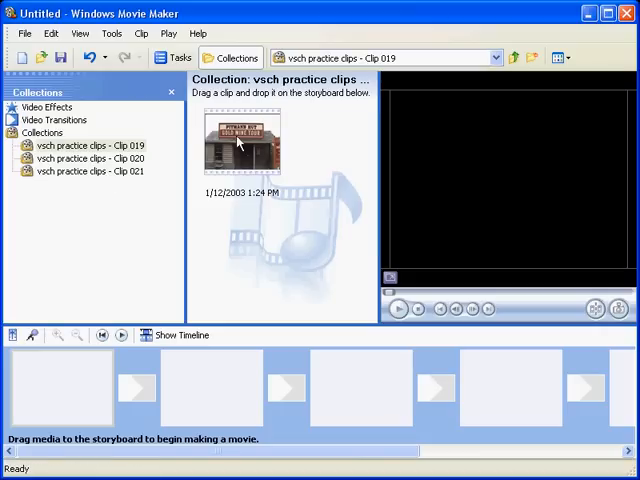
{"action": "left_click", "coordinate": [88, 158]}
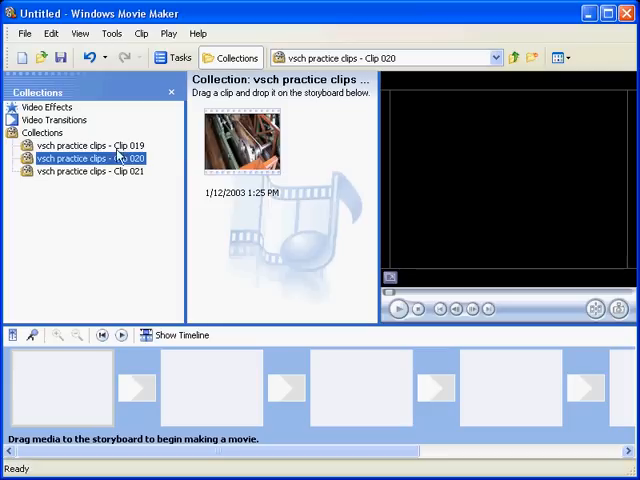
{"action": "left_click", "coordinate": [88, 146]}
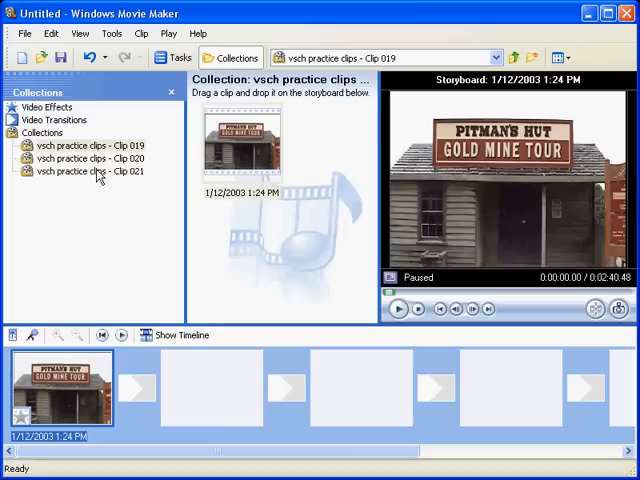
{"action": "left_click", "coordinate": [90, 158]}
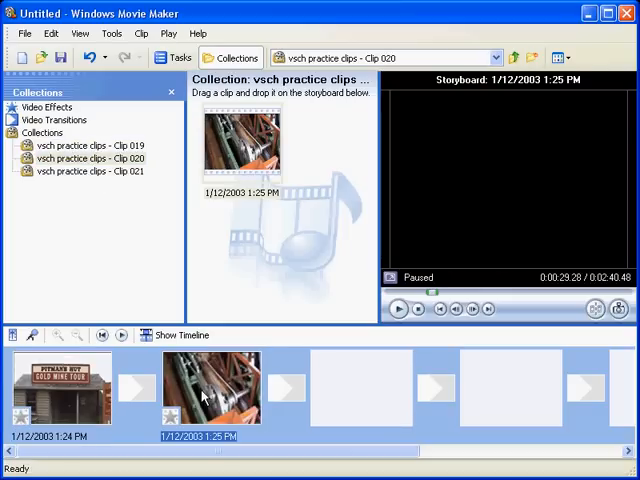
{"action": "left_click", "coordinate": [88, 171]}
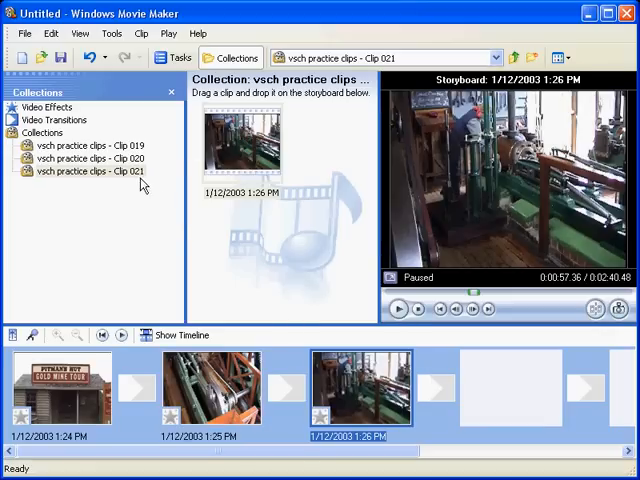
{"action": "mouse_move", "coordinate": [124, 326]}
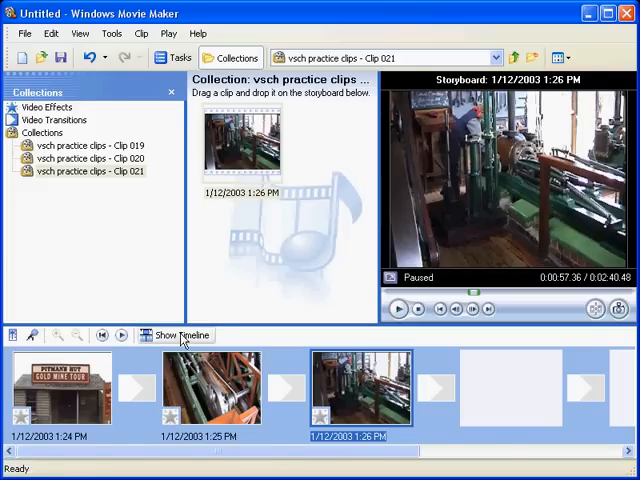
Switch to the timeline view and delete the Easy Connection Corporate music from the Audio/Music track.
{"action": "left_click", "coordinate": [181, 335]}
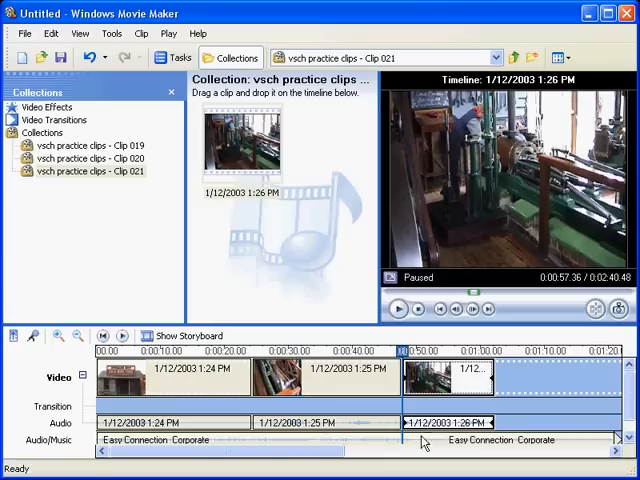
{"action": "mouse_move", "coordinate": [140, 440]}
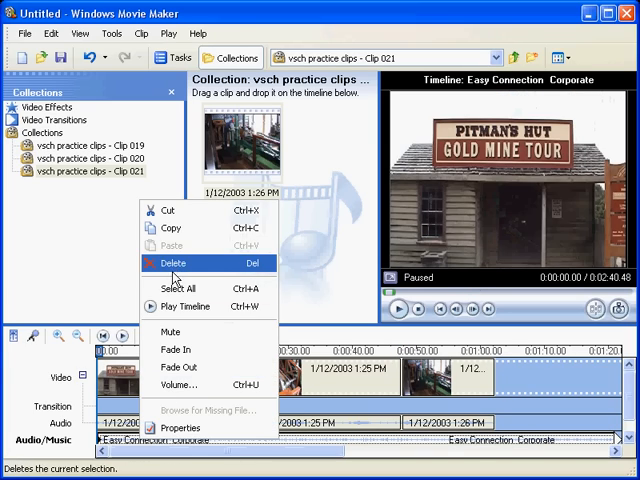
{"action": "left_click", "coordinate": [172, 264]}
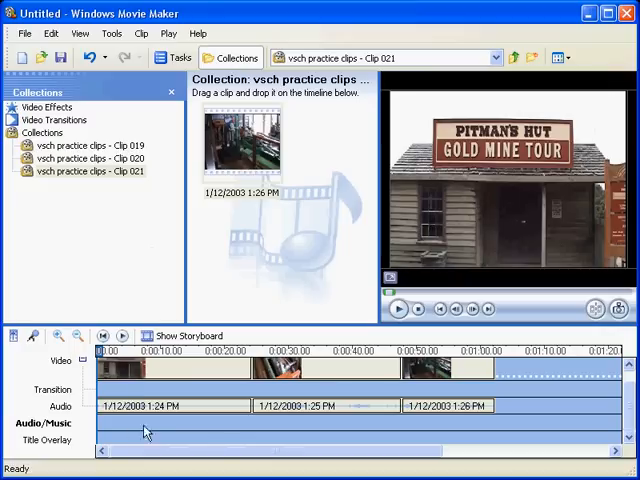
{"action": "mouse_move", "coordinate": [240, 447]}
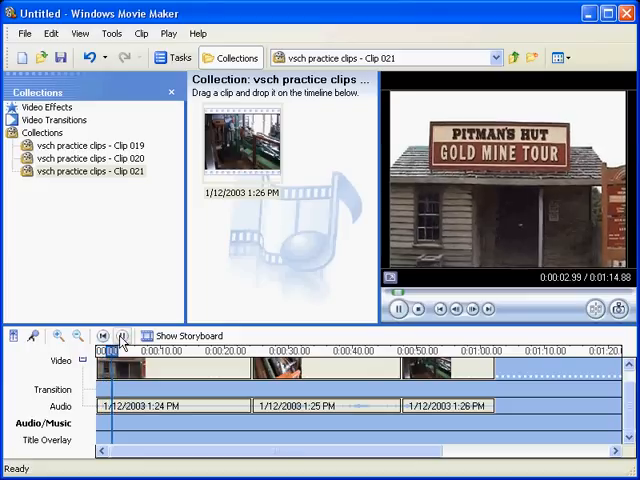
Play the timeline from the start and pause at about 0:00:06.
{"action": "left_click", "coordinate": [122, 336]}
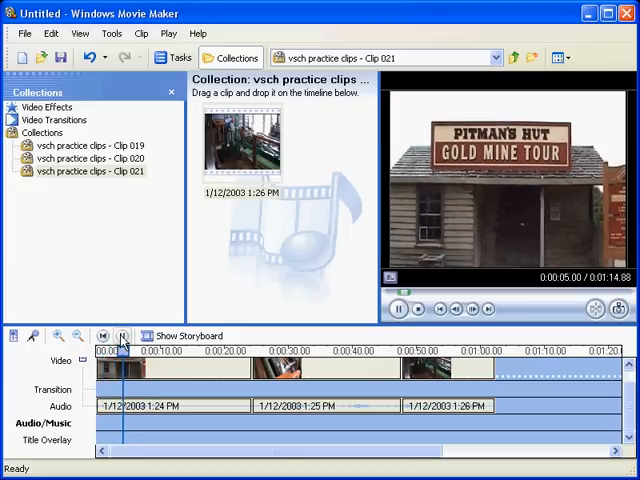
{"action": "left_click", "coordinate": [397, 309]}
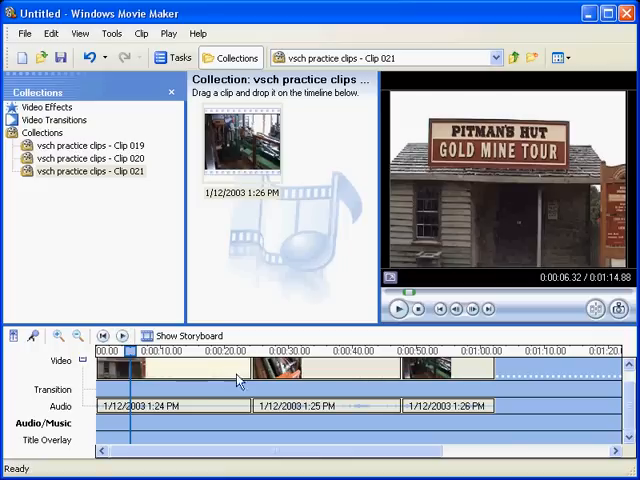
{"action": "mouse_move", "coordinate": [225, 373]}
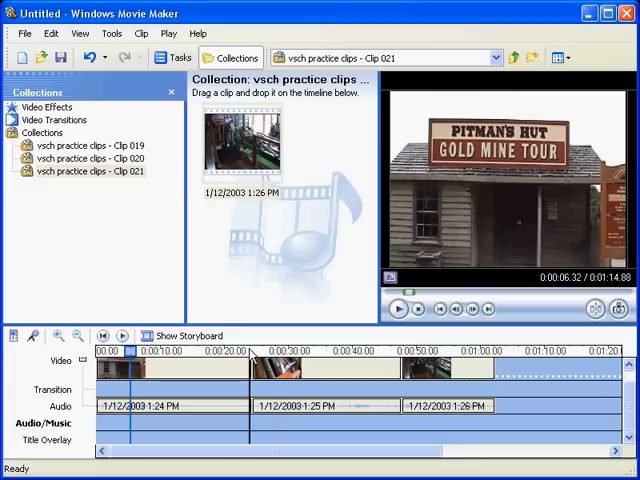
{"action": "mouse_move", "coordinate": [305, 352]}
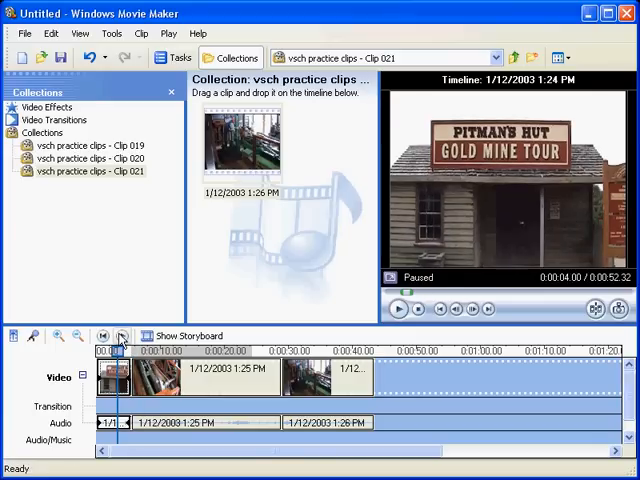
Trim the first clip's end back to the playhead, keeping only its first few seconds.
{"action": "left_click", "coordinate": [396, 309]}
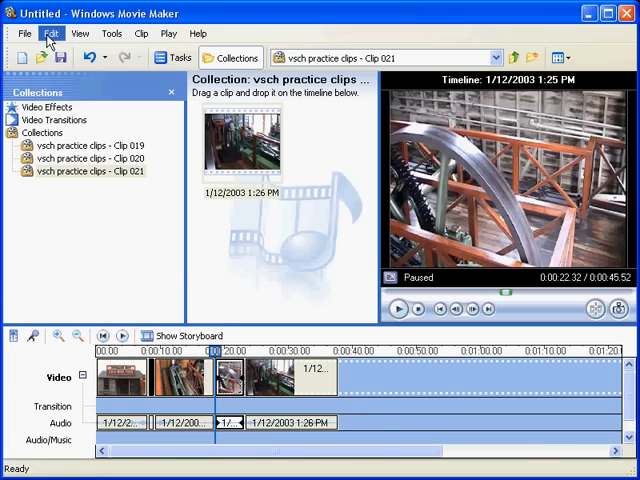
Undo the latest split, then undo the latest clip trim.
{"action": "left_click", "coordinate": [51, 33]}
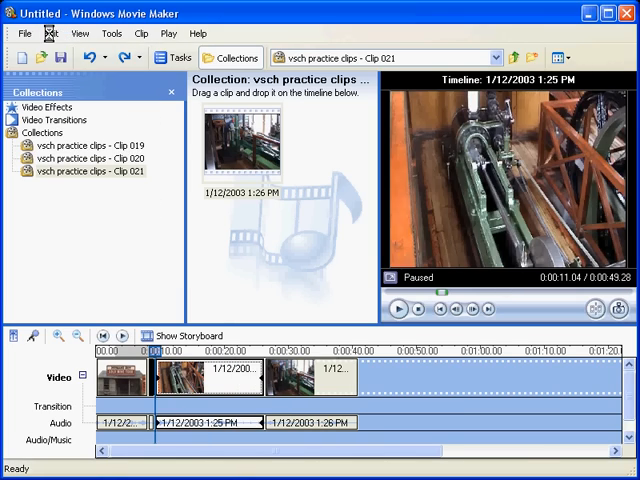
{"action": "left_click", "coordinate": [50, 33]}
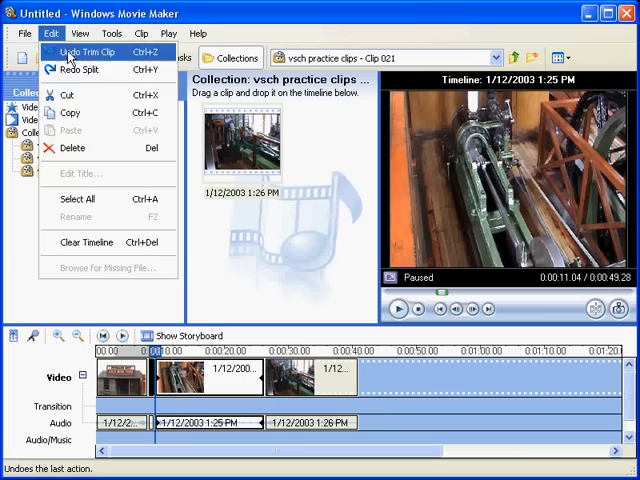
{"action": "left_click", "coordinate": [84, 52]}
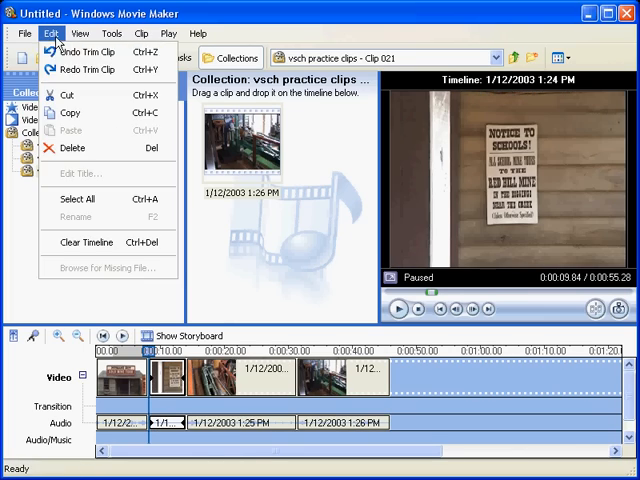